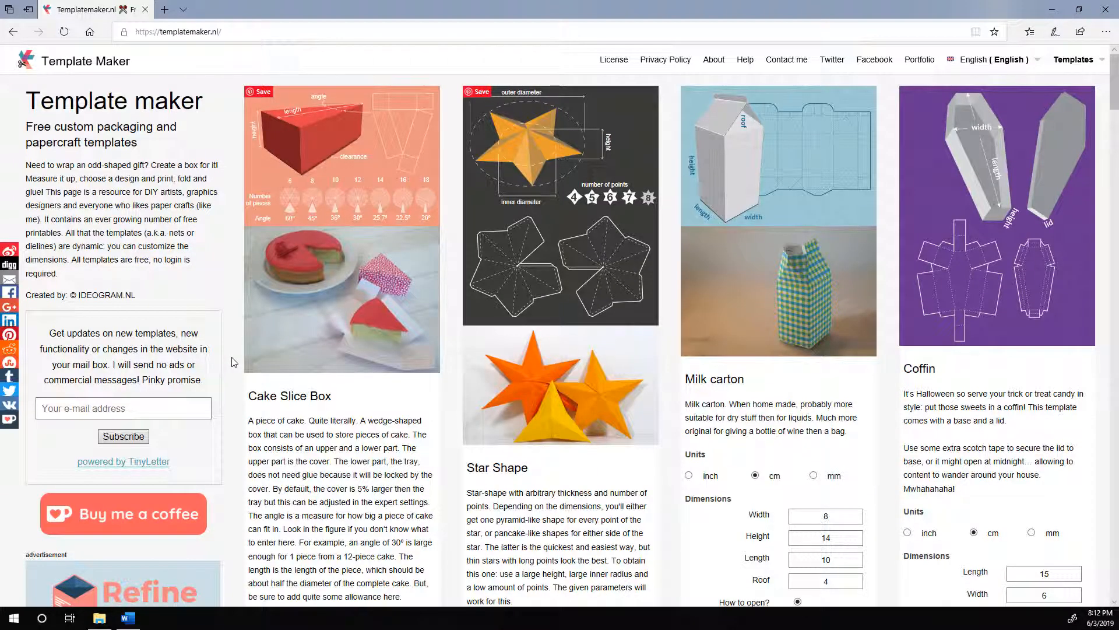
Scroll down the templatemaker.nl home page to reach the Gift Box template
scroll("down", 3)
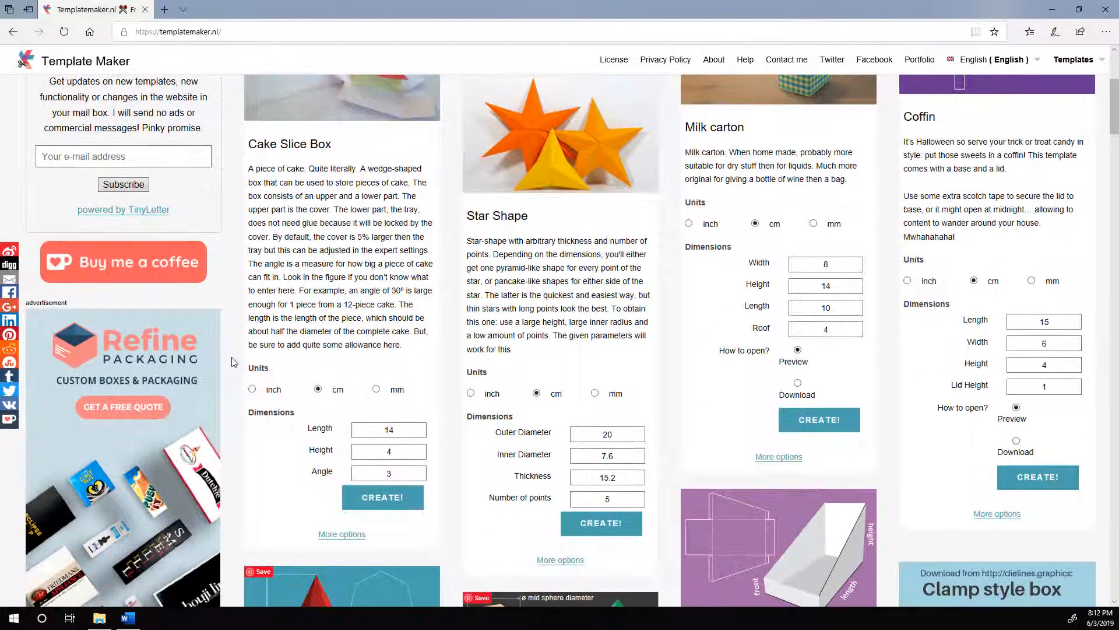
scroll("down", 3)
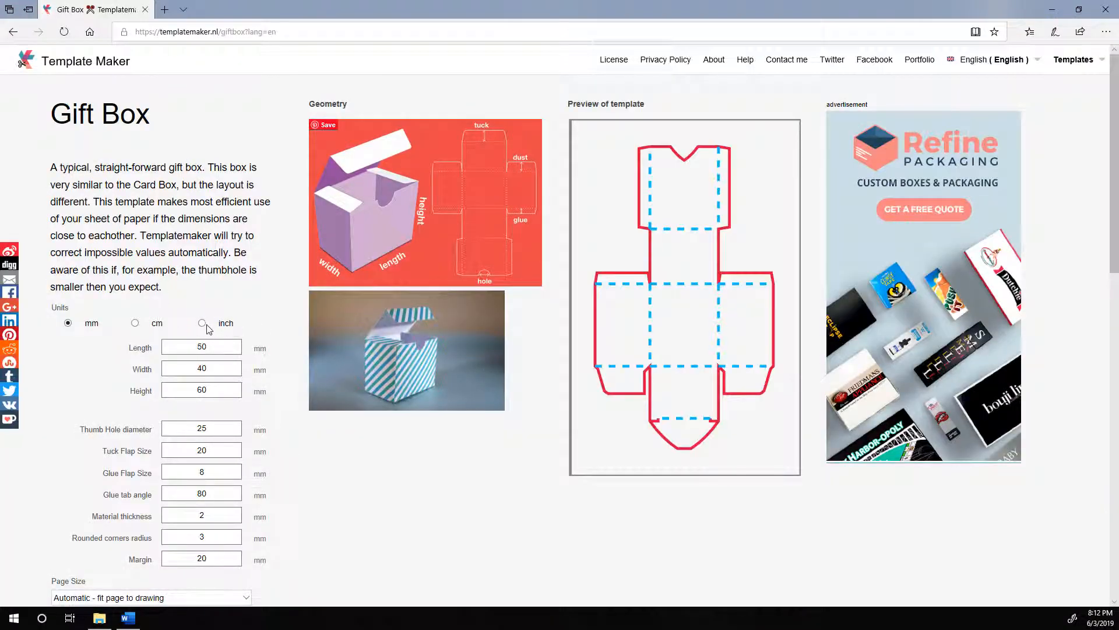
Switch the box measurements to inches and set the width to 2
left_click(202, 322)
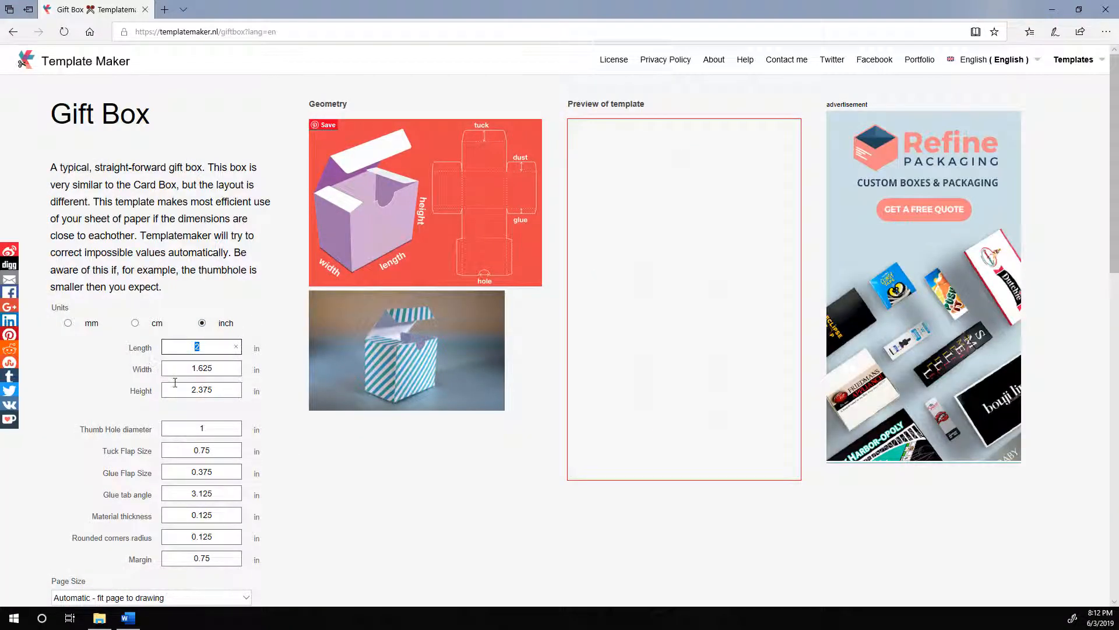
left_click(200, 368)
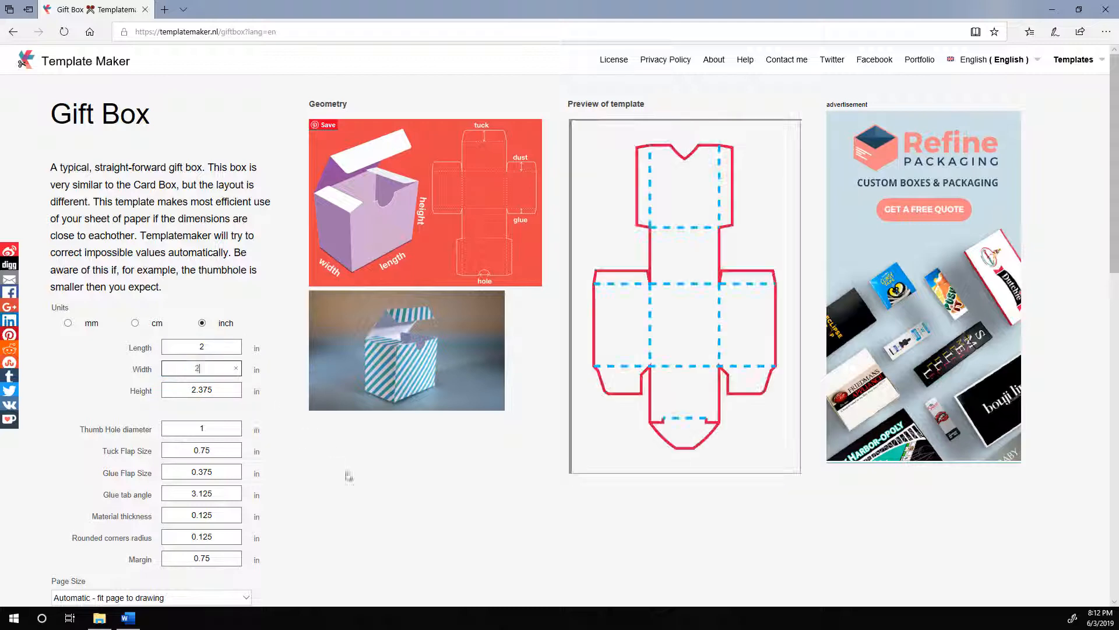
scroll("down", 3)
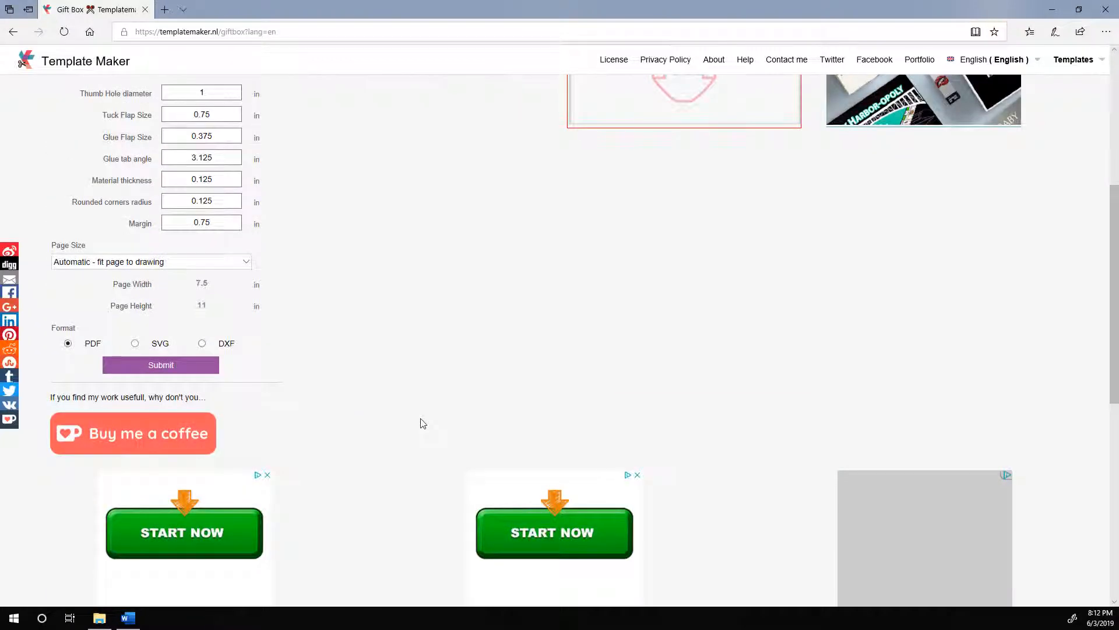
Choose US Letter page and SVG format, then generate and save the template
left_click(151, 262)
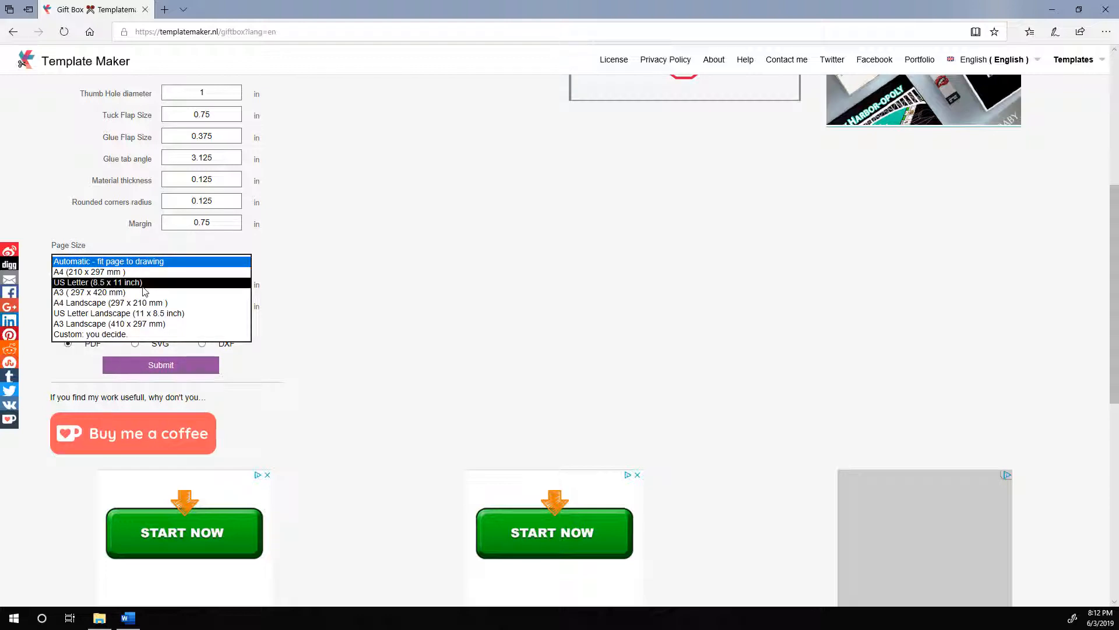
left_click(95, 282)
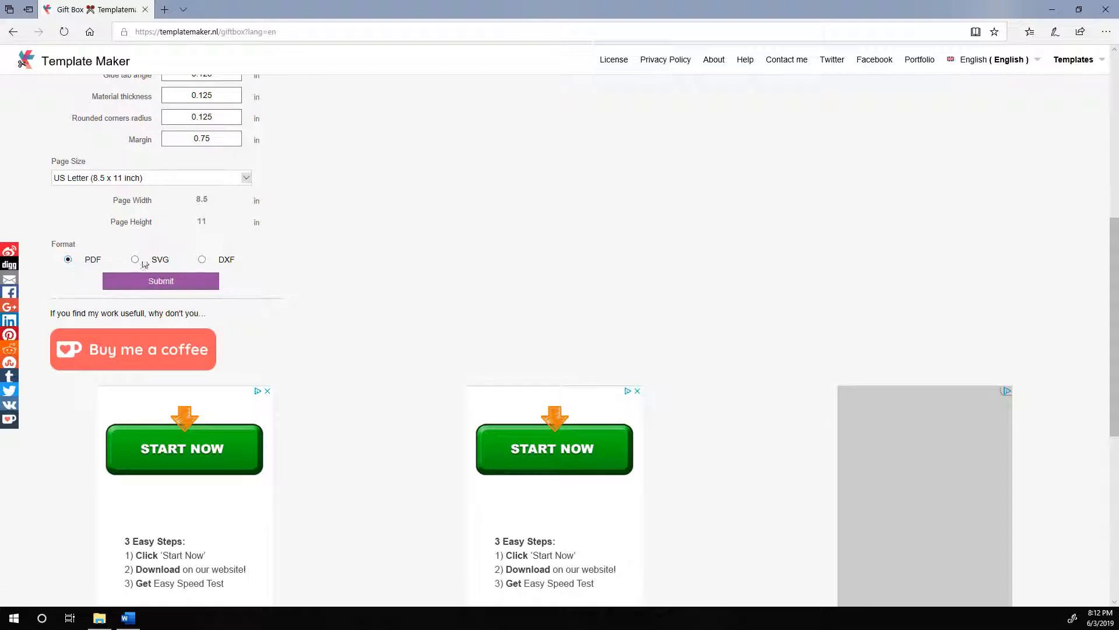
left_click(134, 258)
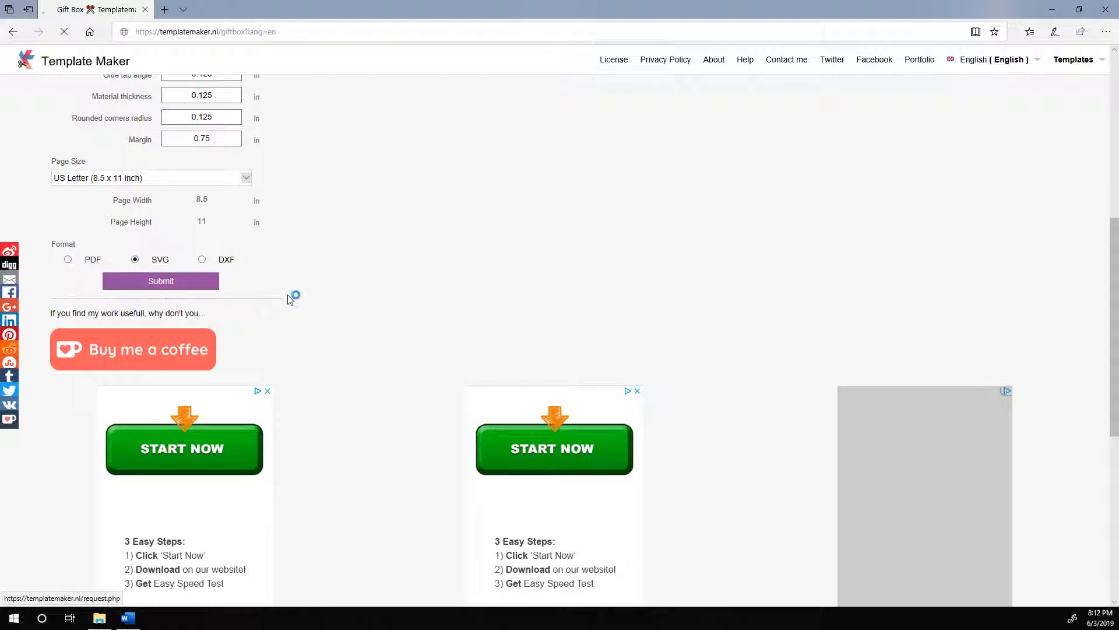
left_click(161, 280)
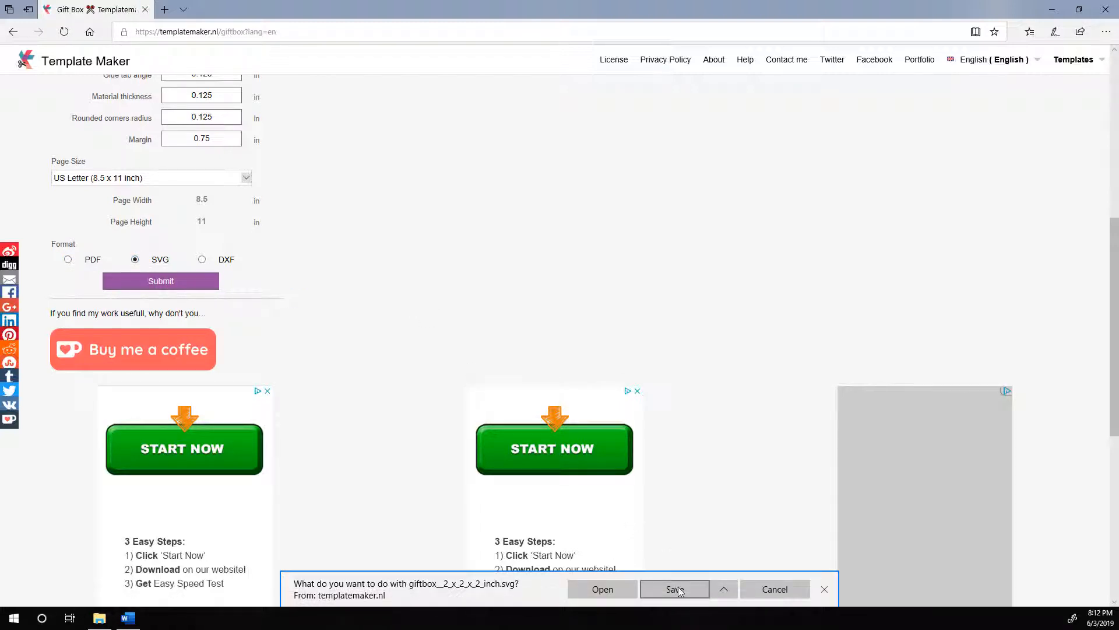
left_click(672, 588)
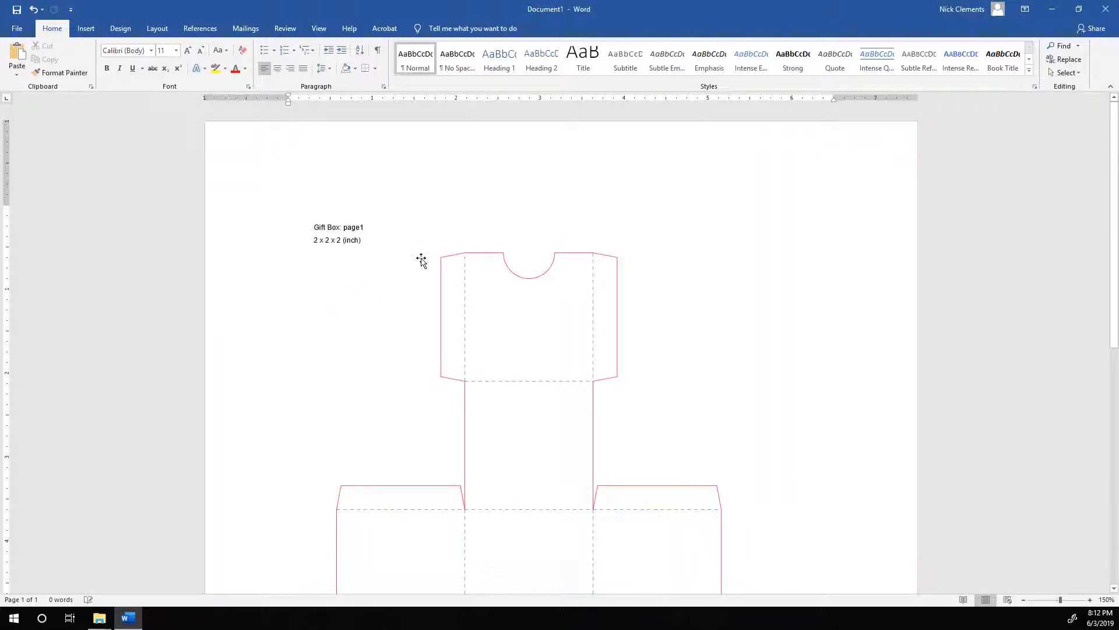
Set the gift box graphic's text wrapping to In Front of Text
left_click(530, 314)
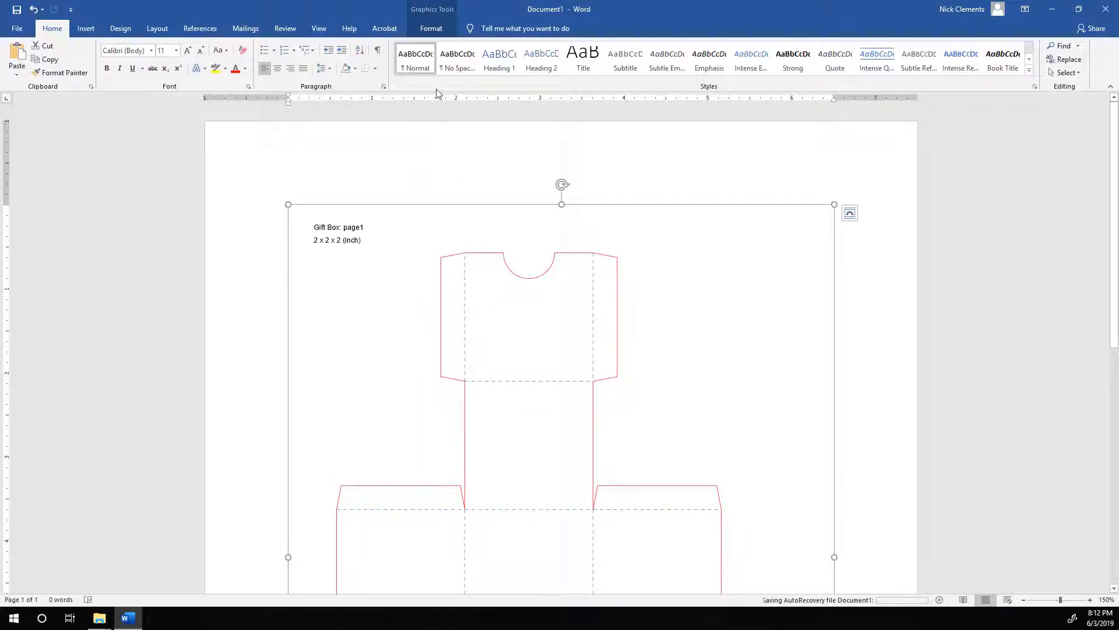
left_click(430, 28)
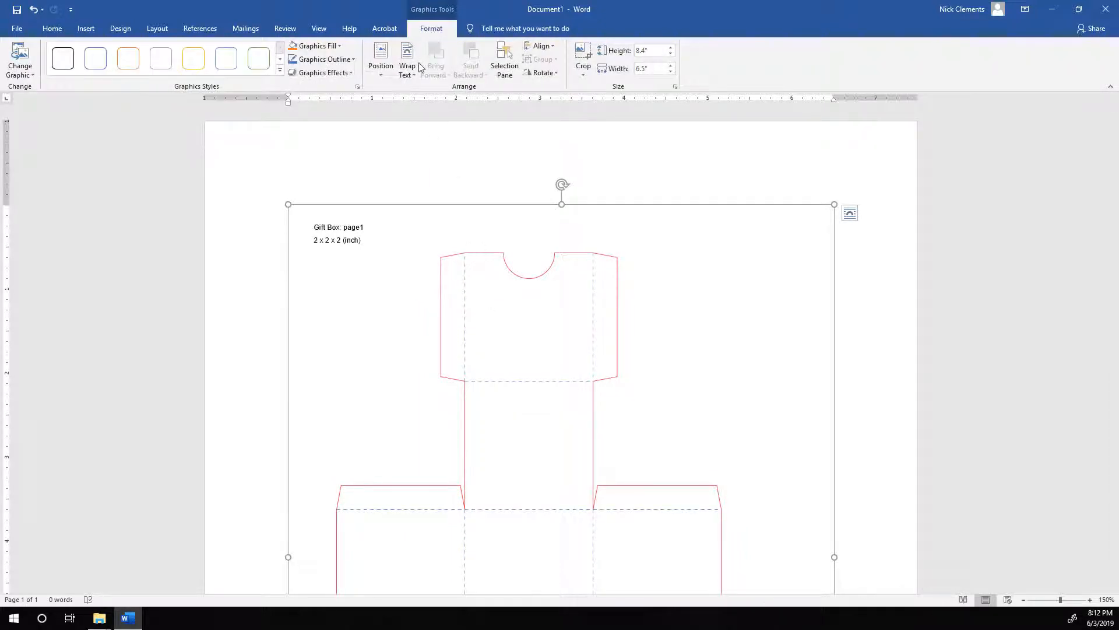
left_click(407, 59)
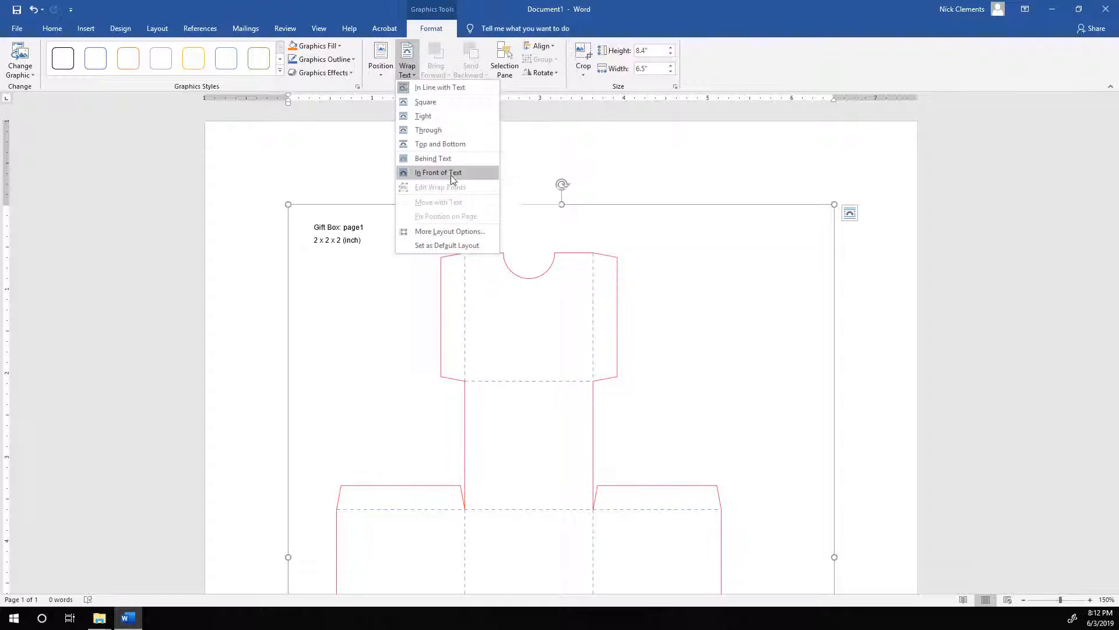
left_click(438, 172)
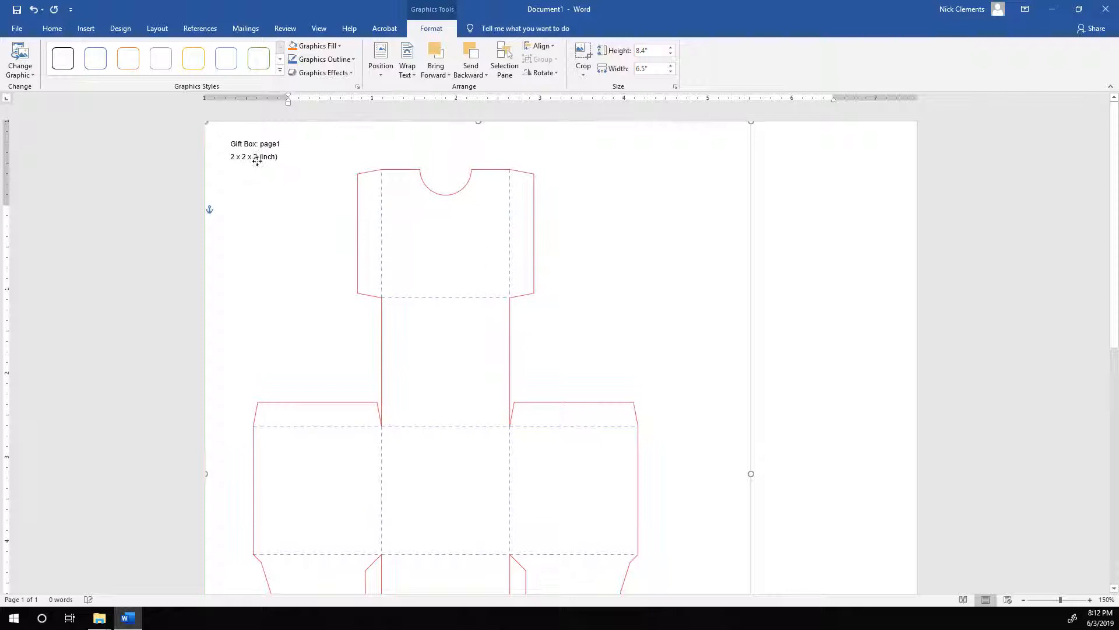
scroll("down", 3)
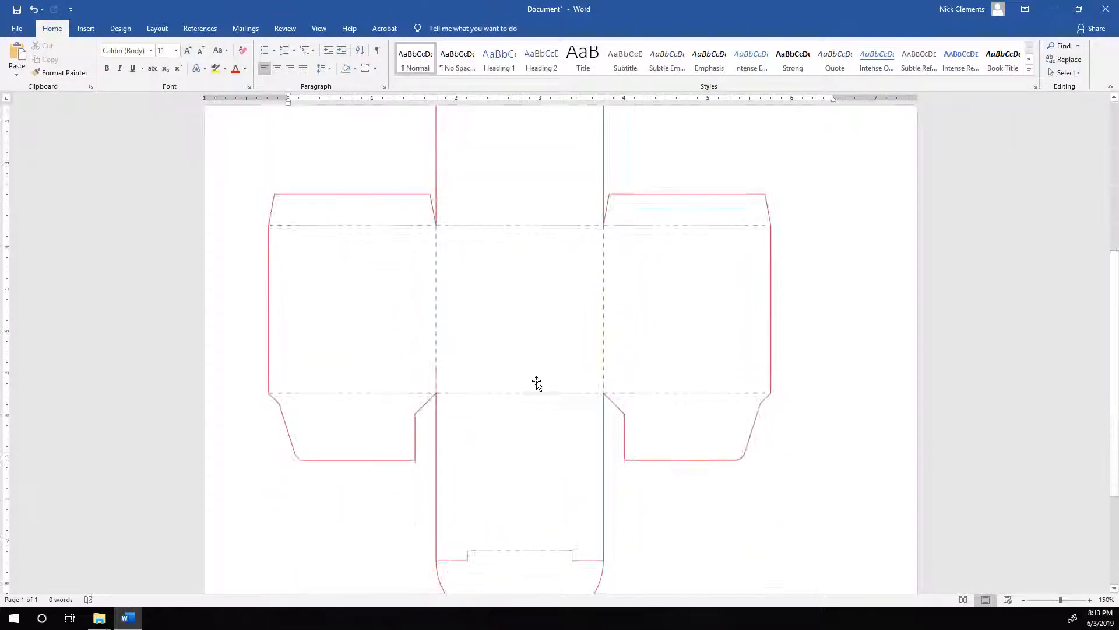
Draw a text box on the template's top panel and type 'front'
scroll("down", 3)
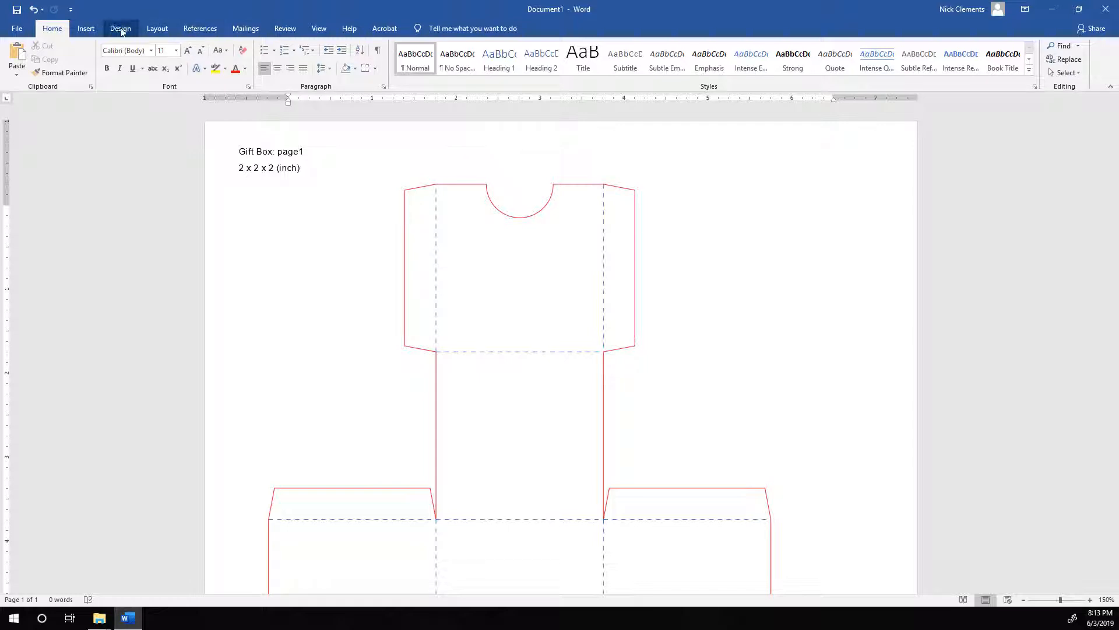
left_click(85, 29)
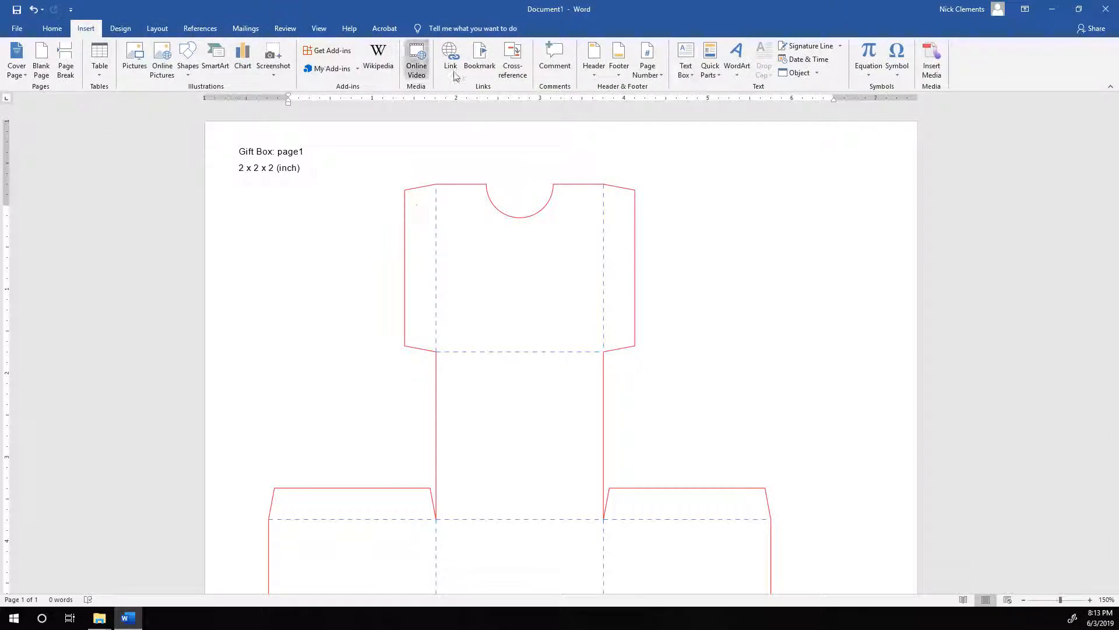
left_click(684, 60)
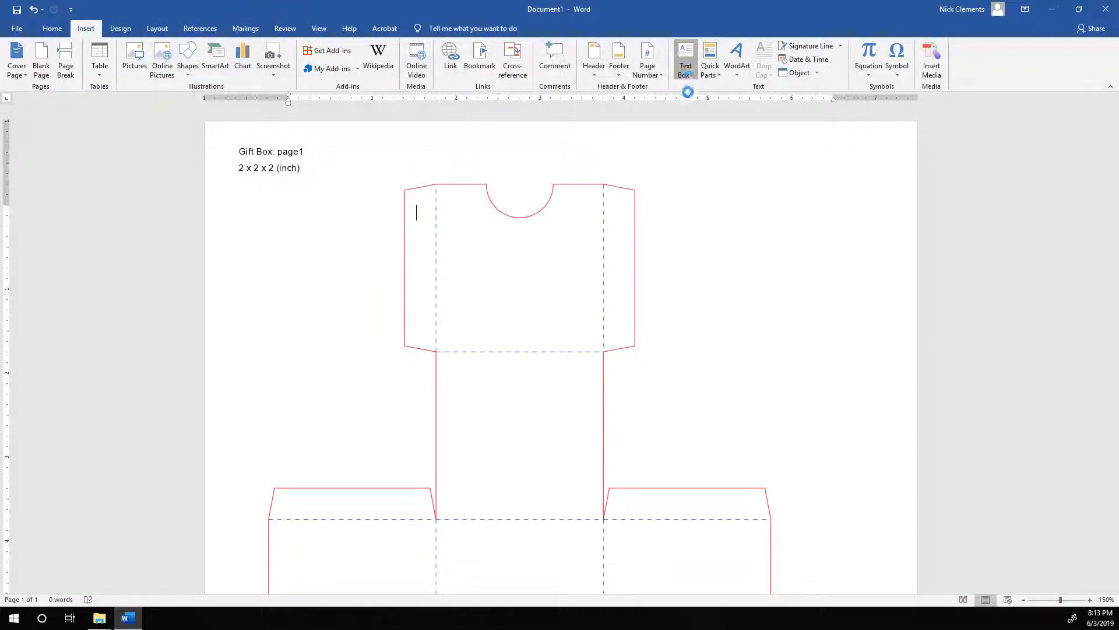
left_click(684, 58)
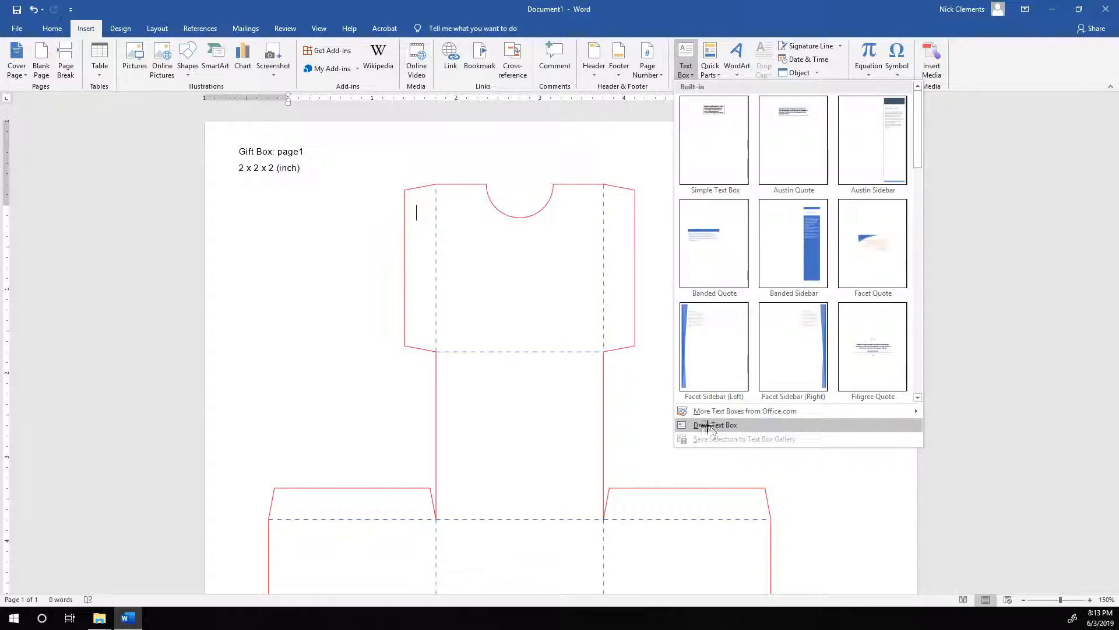
left_click(714, 425)
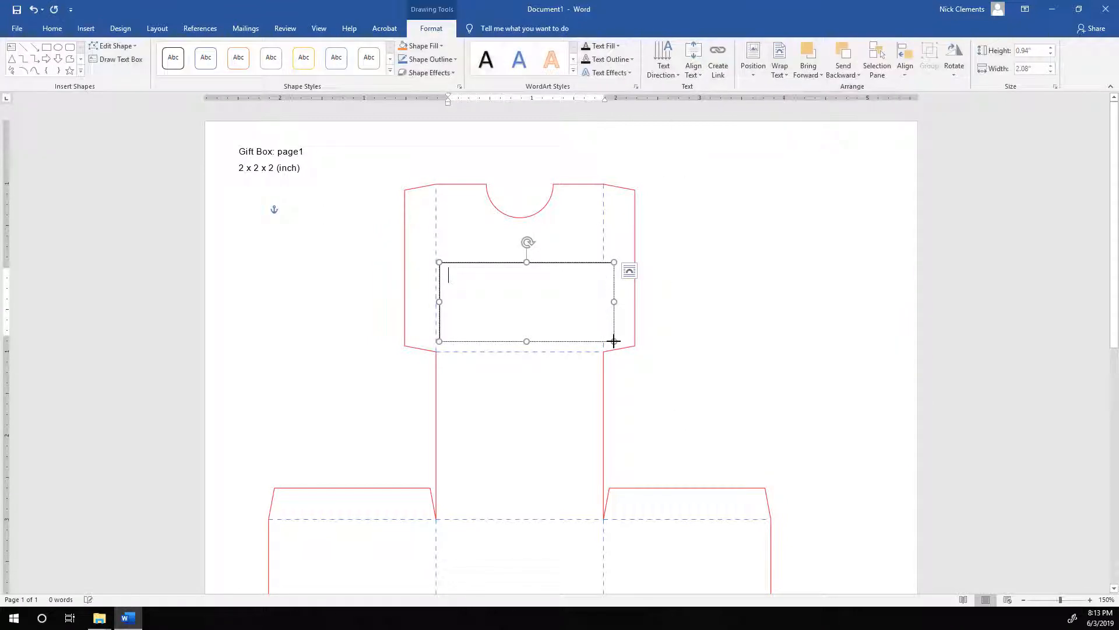
type("front")
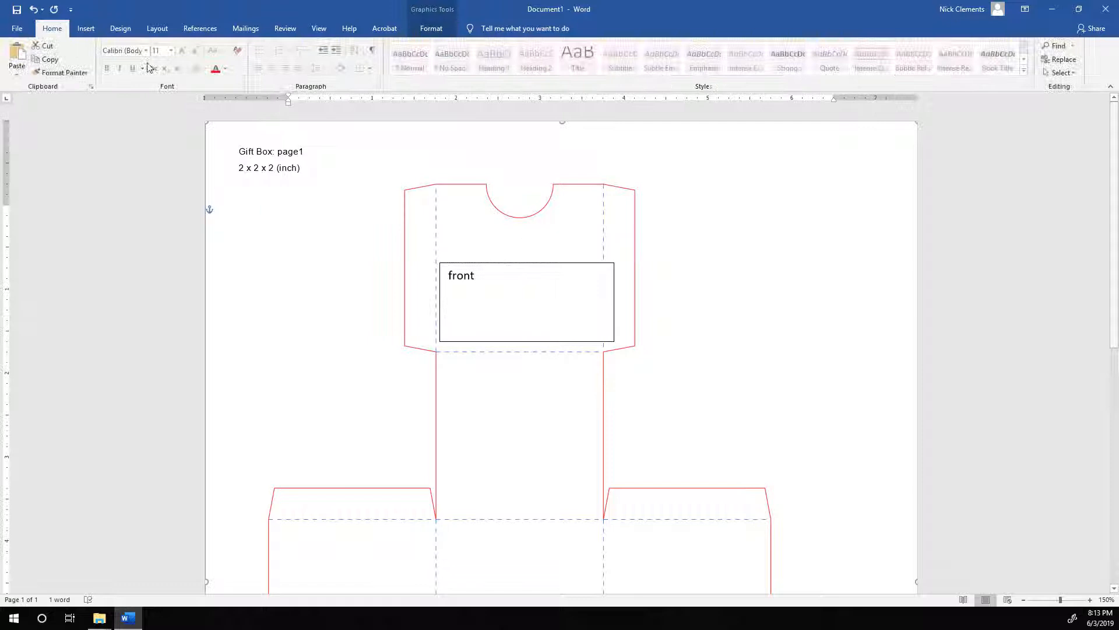
left_click(85, 29)
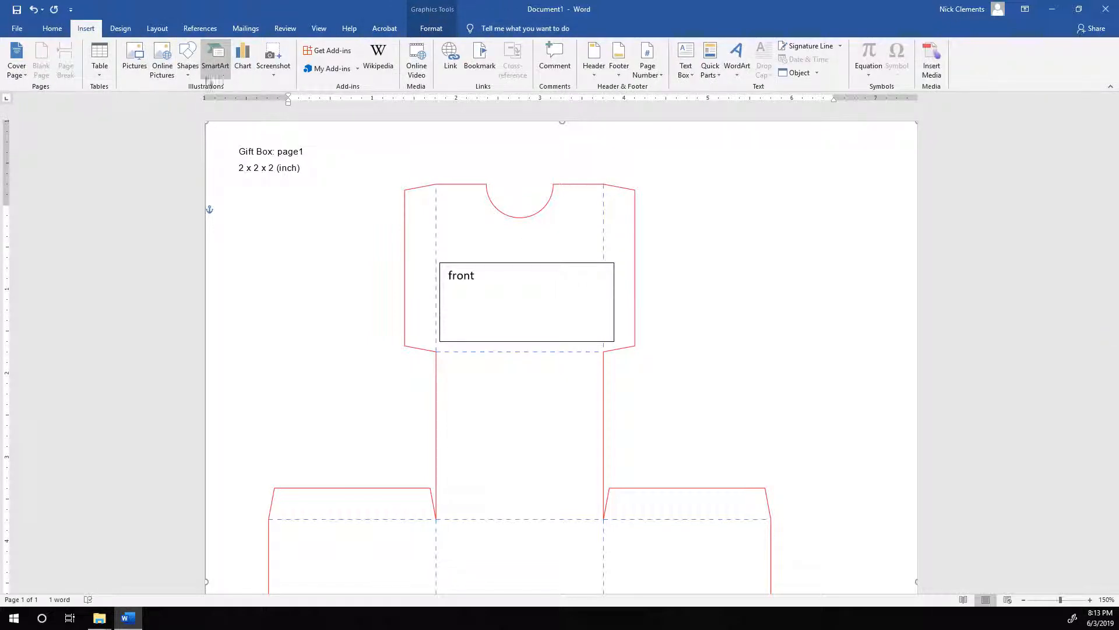
left_click(215, 59)
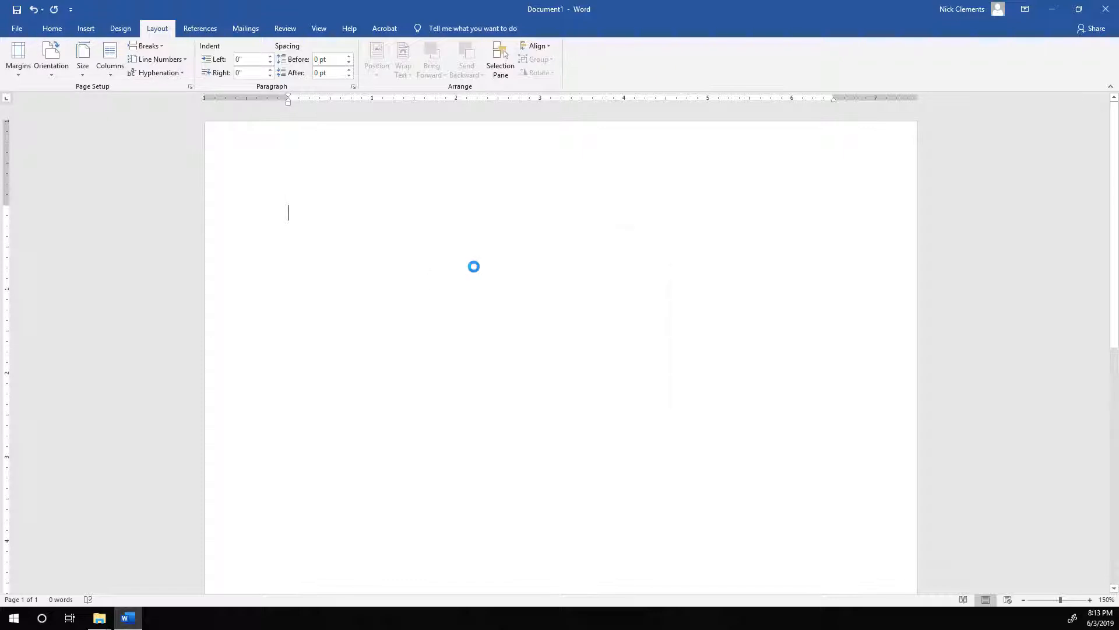
Apply 0 margins on all sides and ignore the printable-area warning
left_click(190, 85)
type("0")
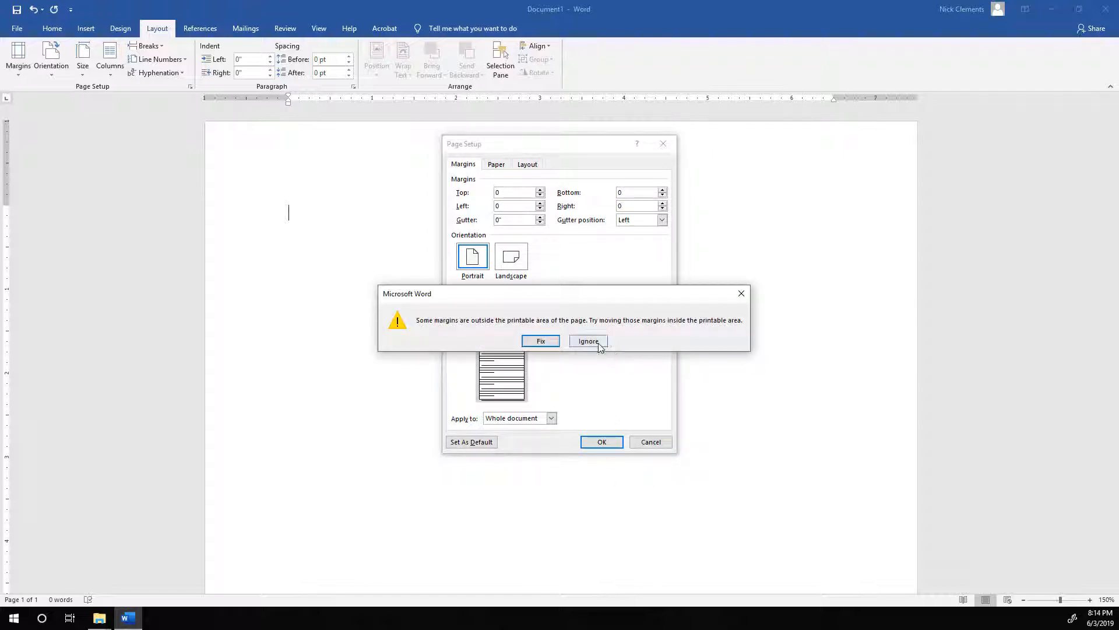
left_click(587, 340)
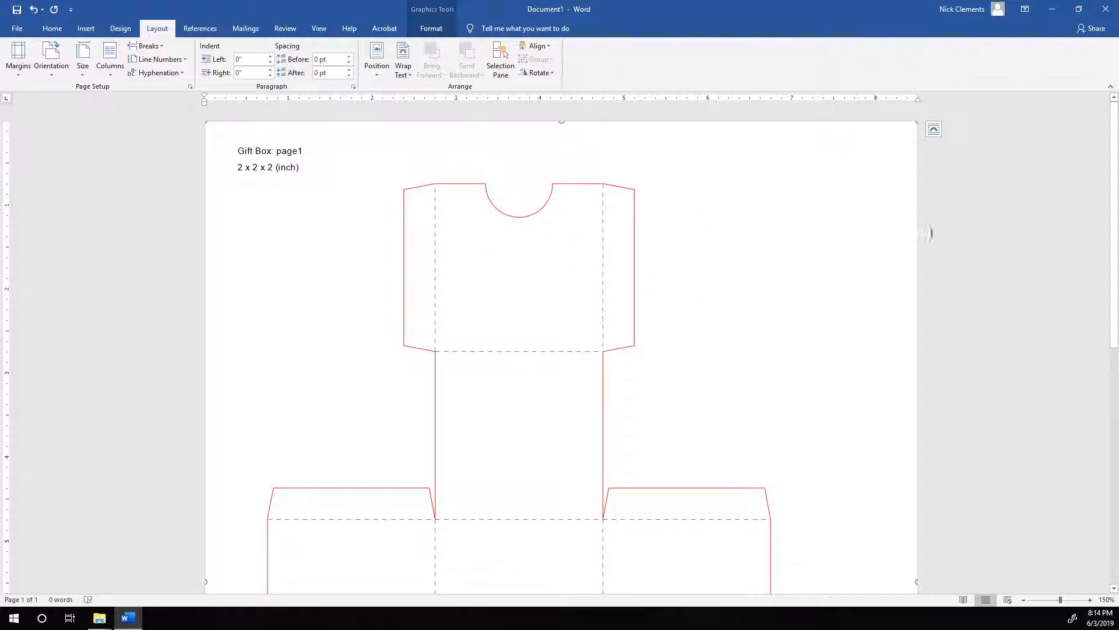
scroll("down", 3)
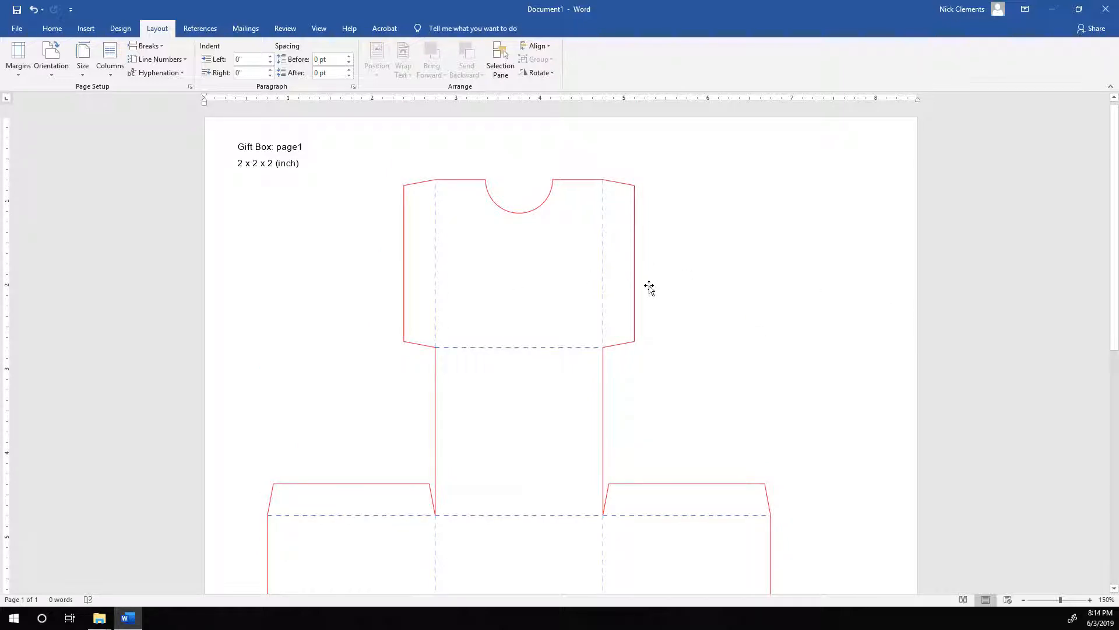
scroll("down", 3)
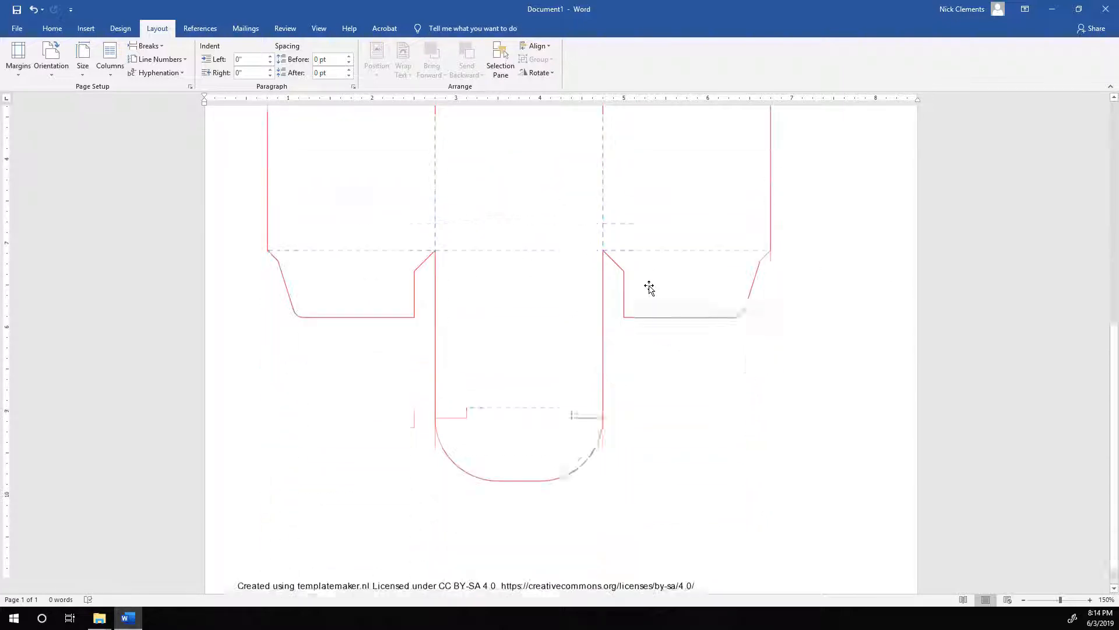
scroll("down", 3)
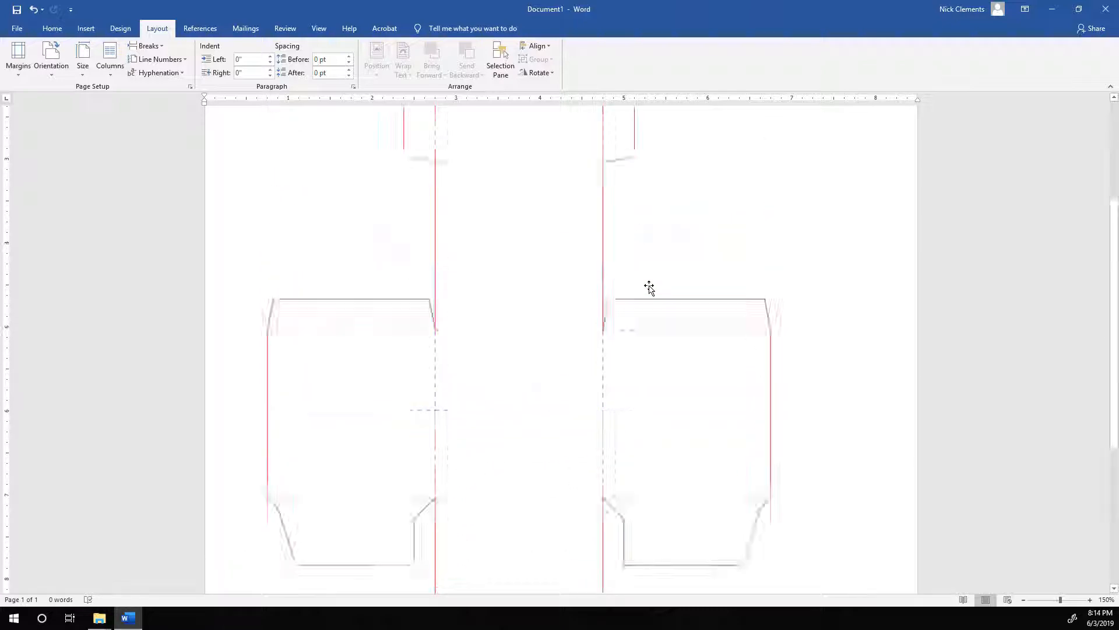